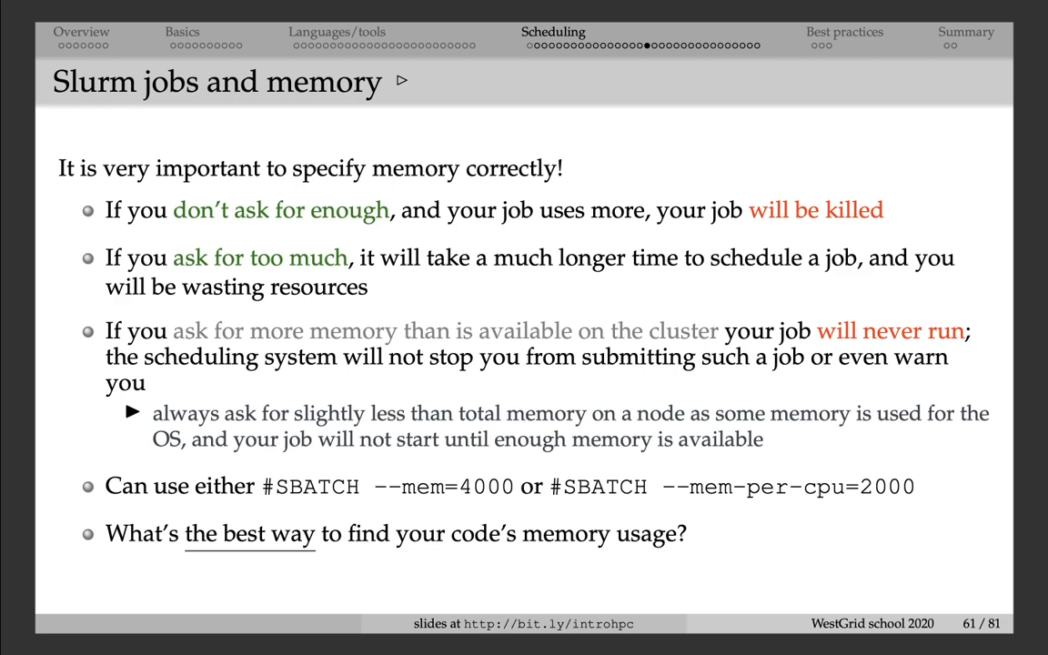
Advance from slide 61 past the sacct/seff slide to slide 63 on MPI memory estimation.
key(Right)
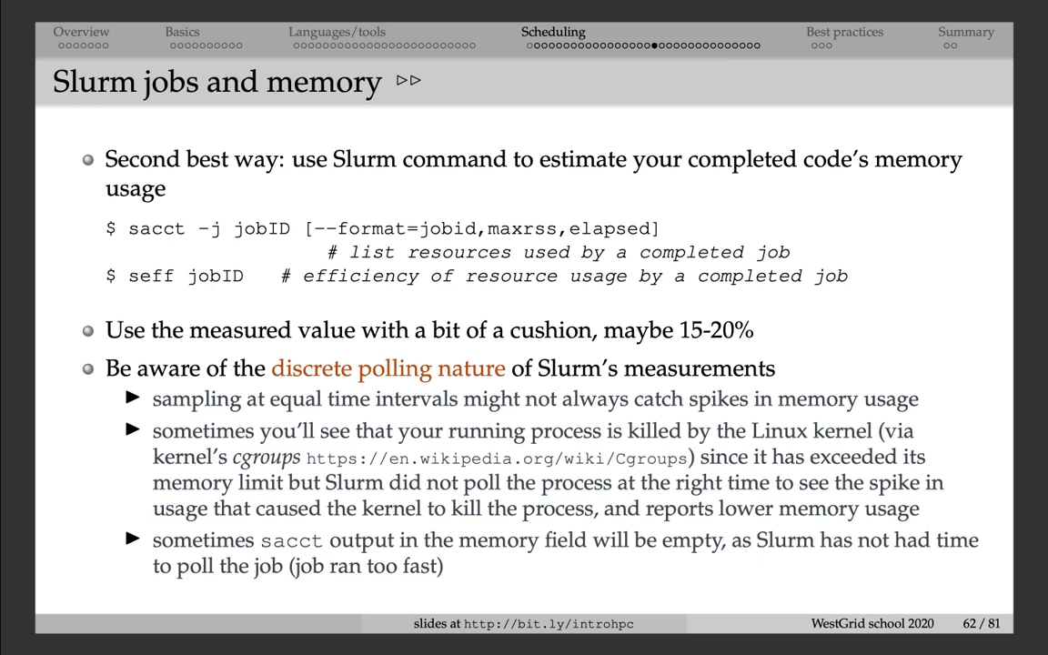
key(Right)
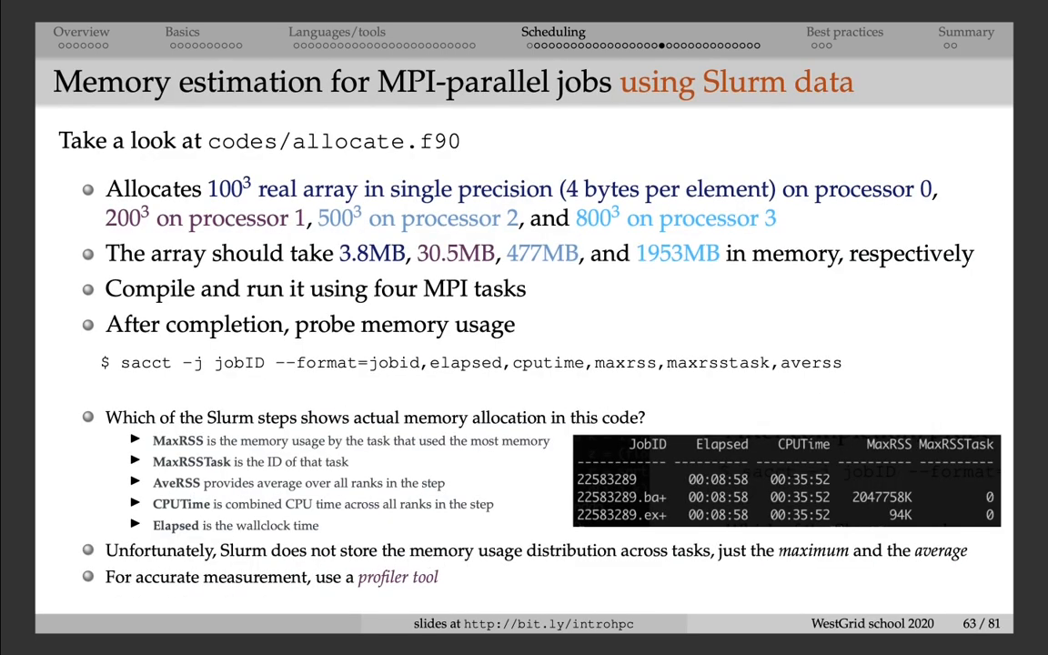